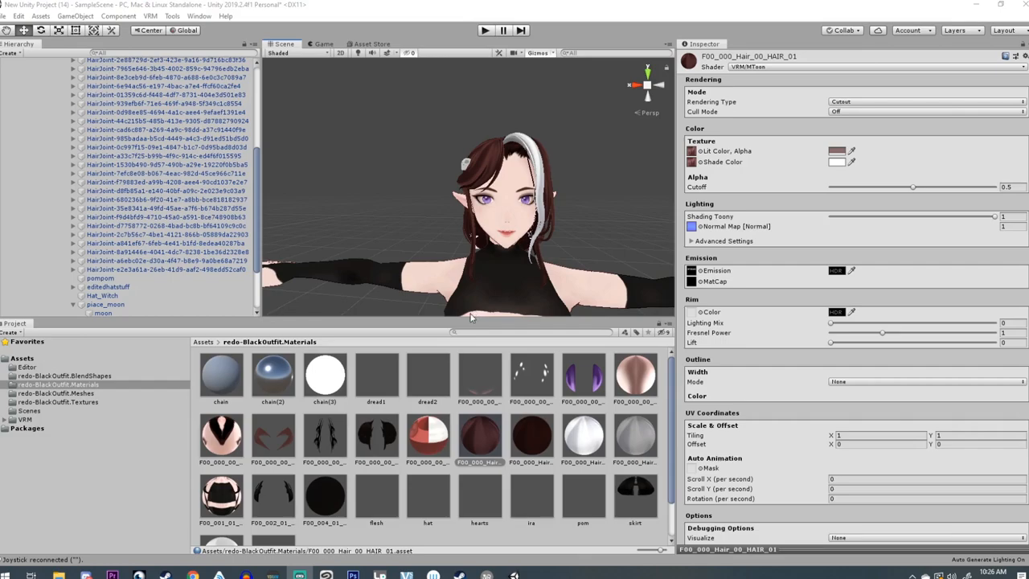
pyautogui.moveTo(274, 426)
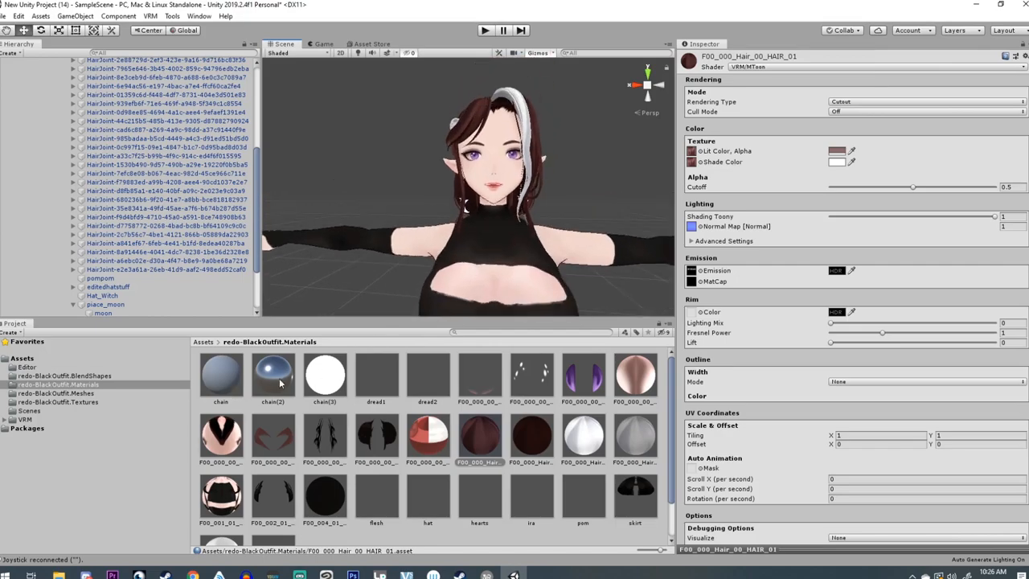
pyautogui.moveTo(468, 119)
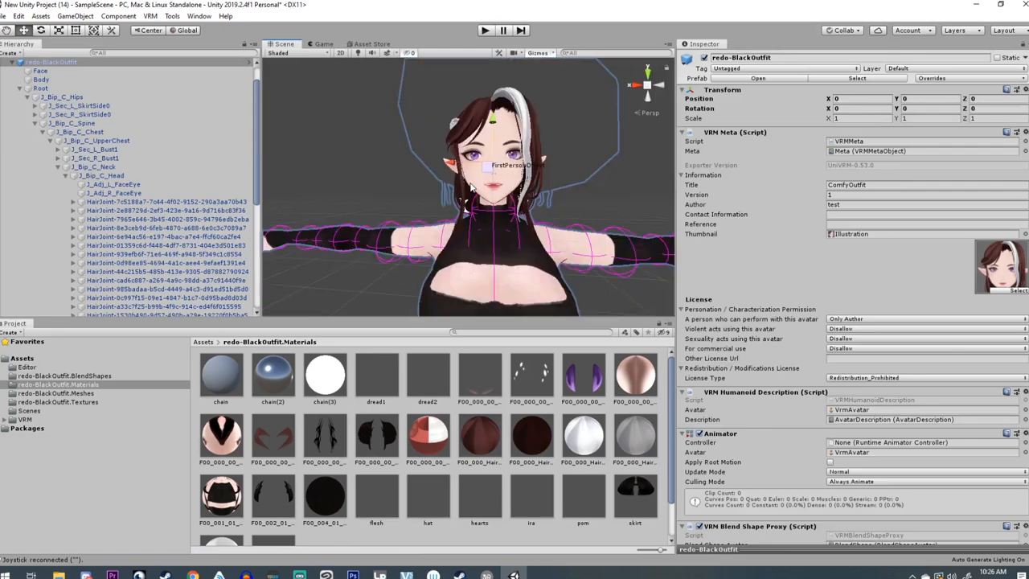
# Step: Confirm chain(2) stays on the Standard shader, then select hair material F00_000_Hair_00_HAIR_01
pyautogui.click(273, 377)
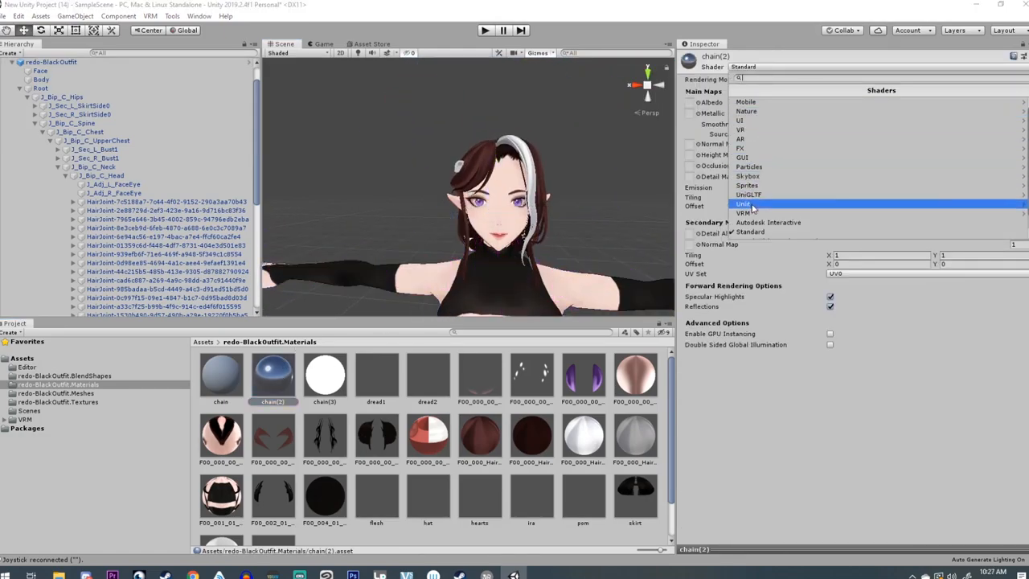
pyautogui.click(742, 204)
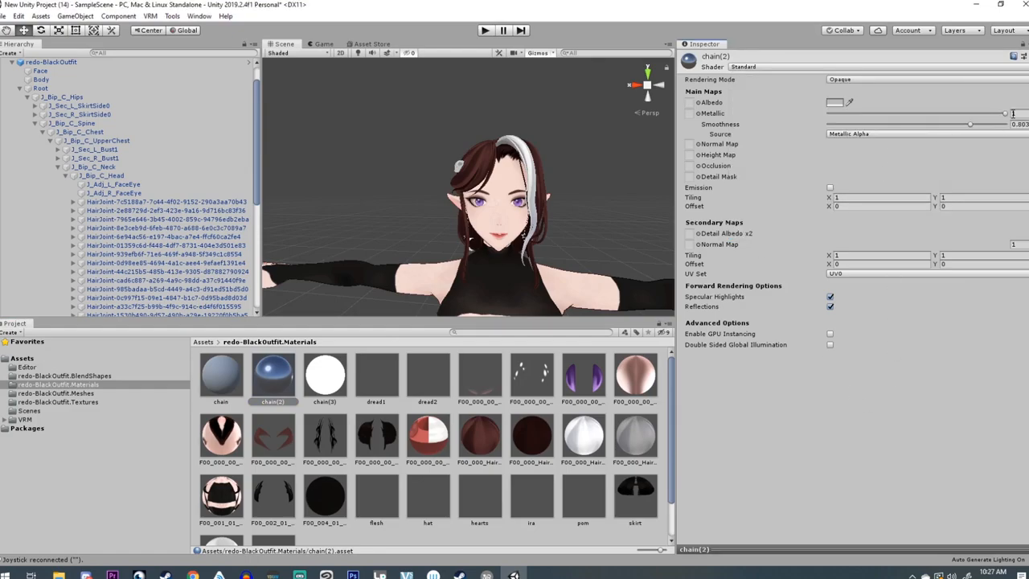
pyautogui.click(829, 296)
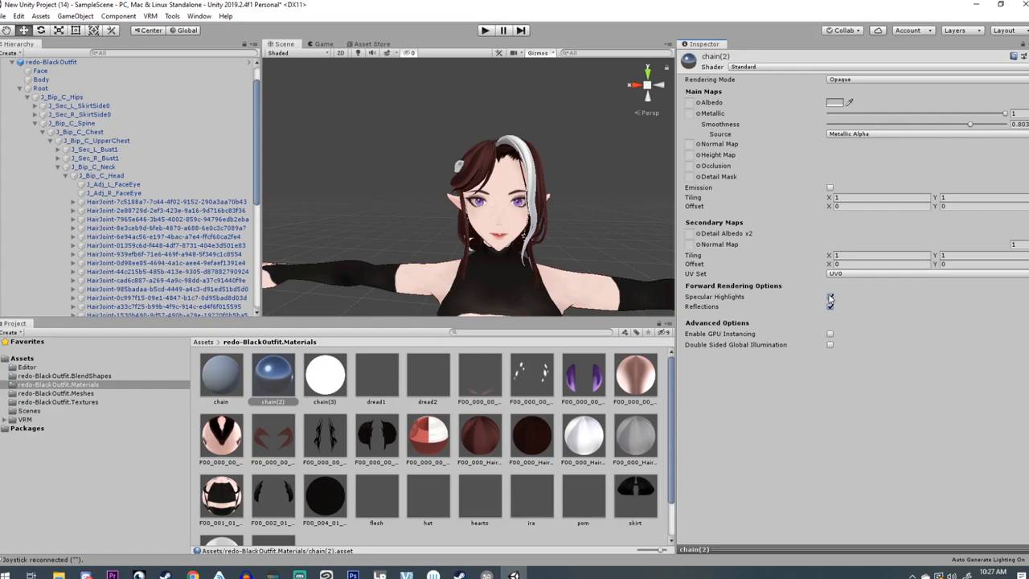
pyautogui.click(833, 296)
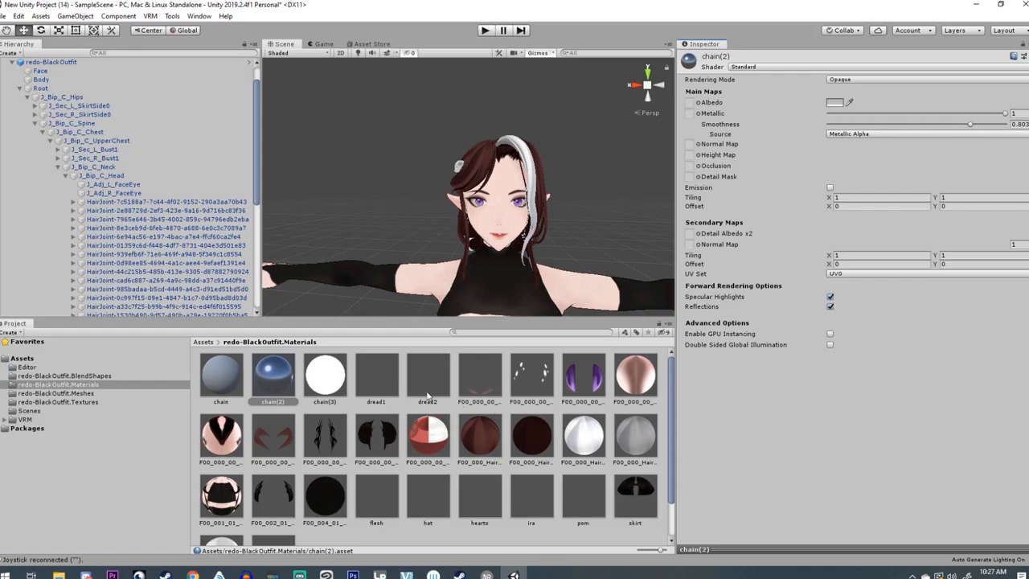
pyautogui.click(479, 434)
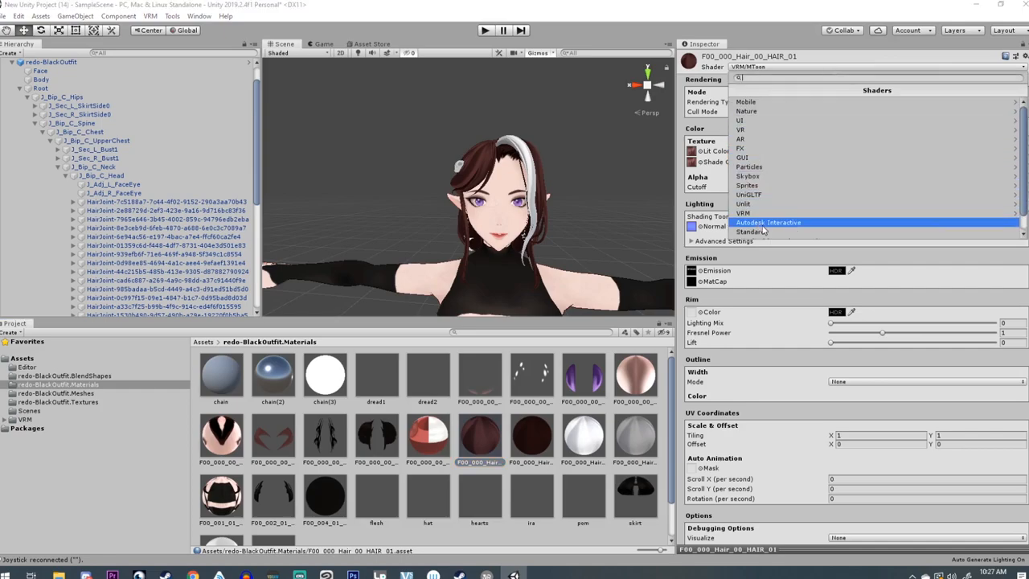
# Step: Give F00_000_Hair_00_HAIR_01 the Standard shader and compare it against chain(2)'s settings
pyautogui.click(743, 232)
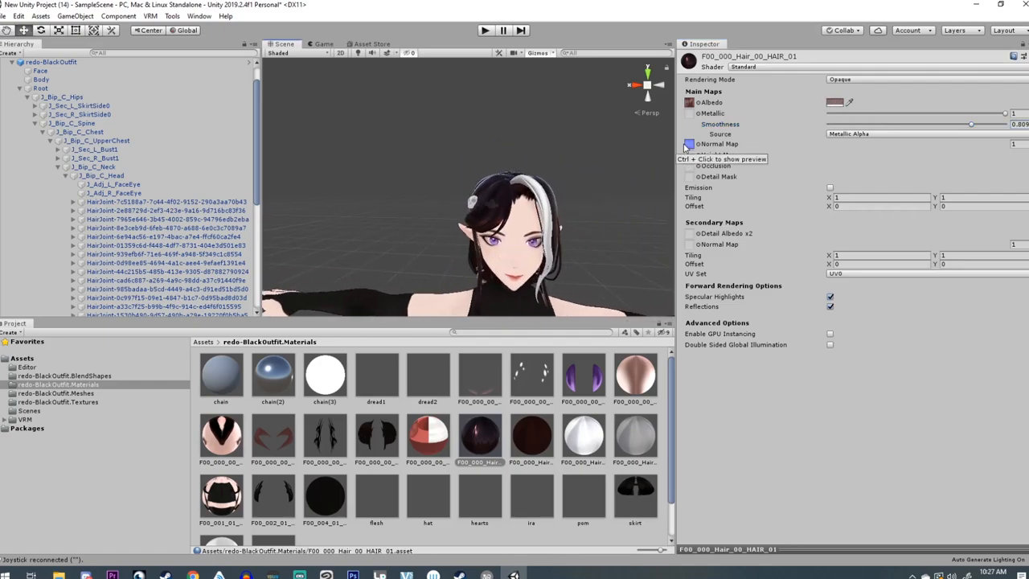
pyautogui.click(274, 373)
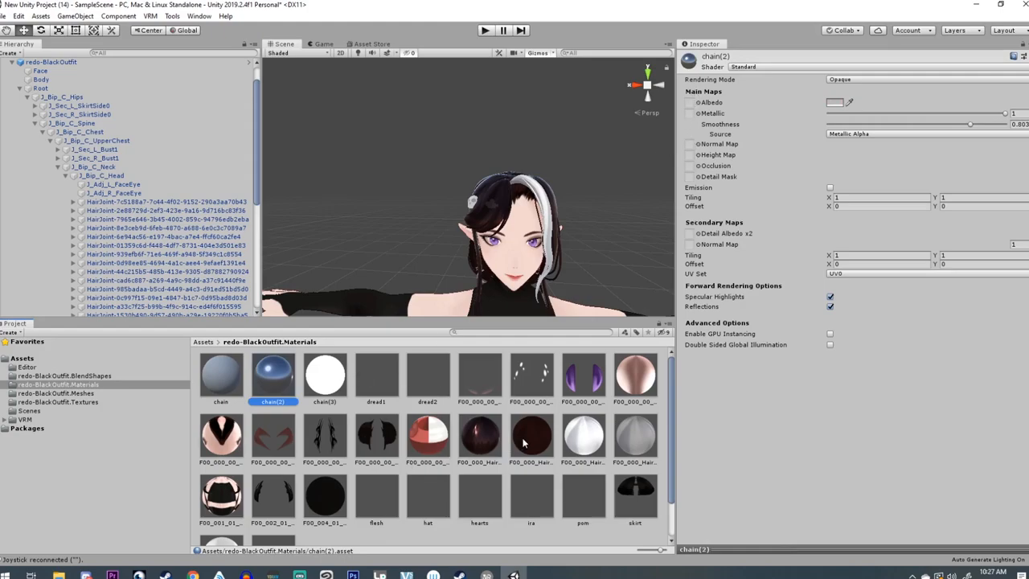
pyautogui.click(479, 434)
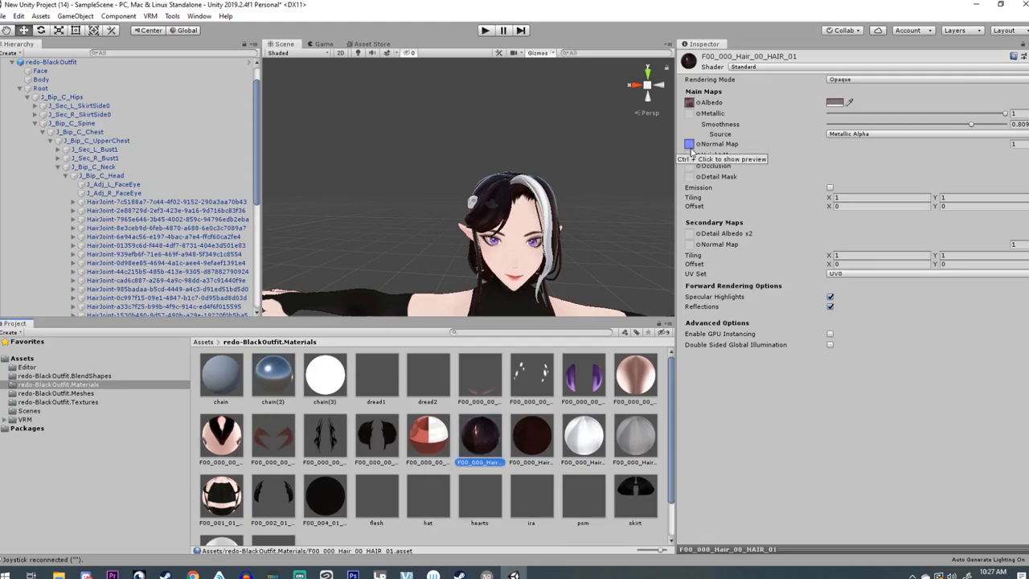
pyautogui.click(688, 145)
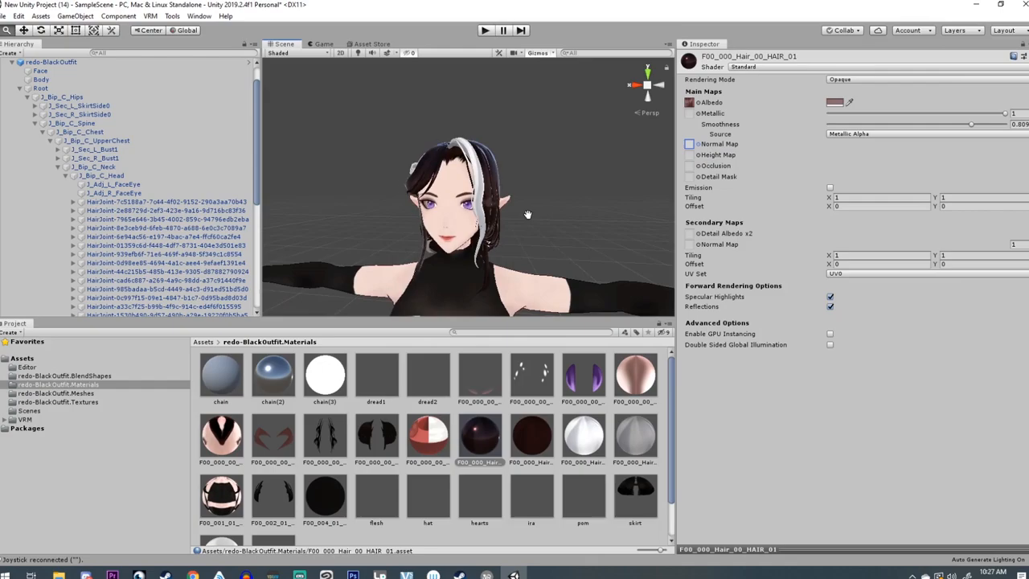
# Step: Give F00_000_Hair_00_HAIR_03 the Standard shader with raised Metallic and Smoothness for glossy hair
pyautogui.click(635, 435)
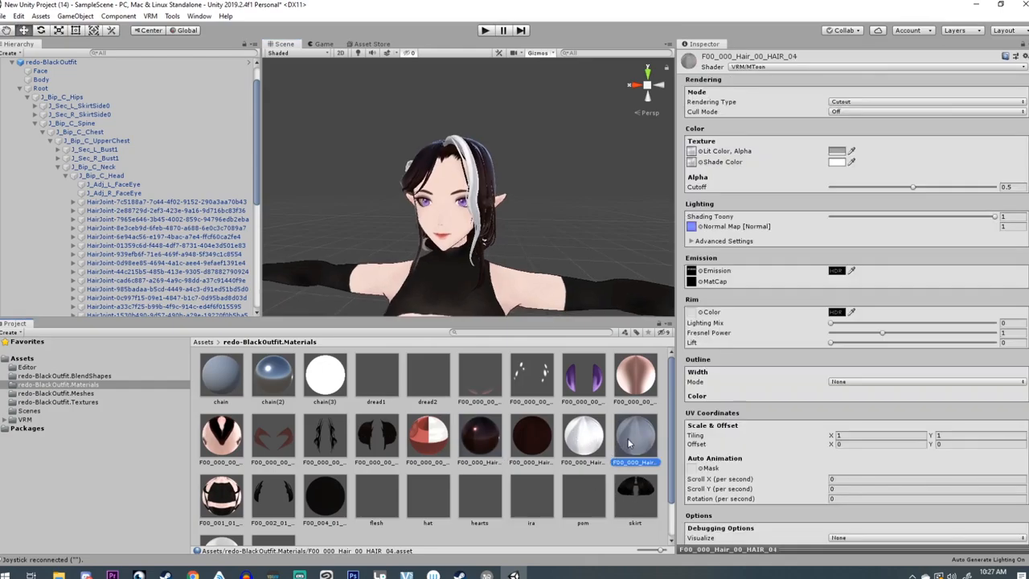
pyautogui.click(582, 438)
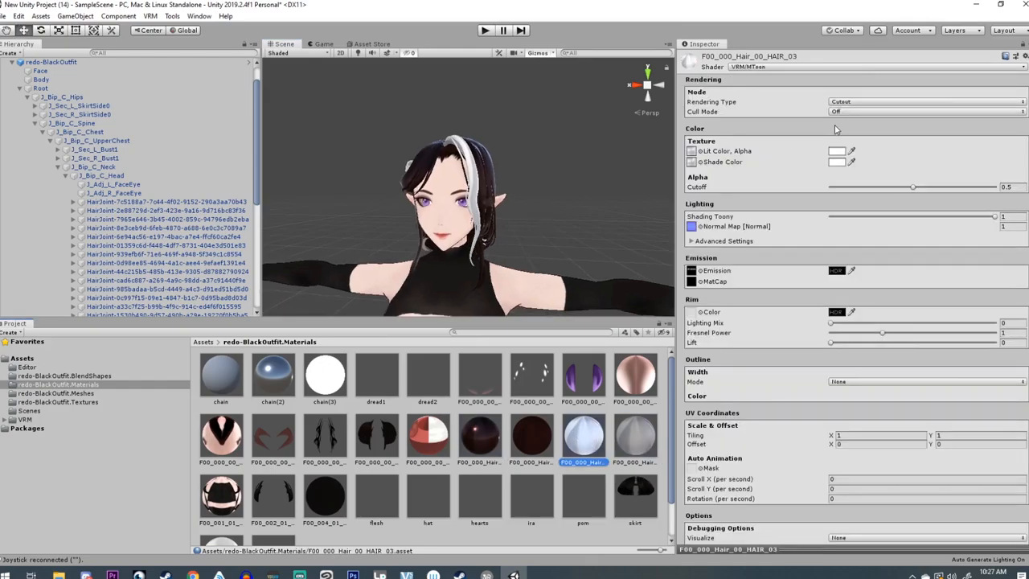
pyautogui.click(772, 68)
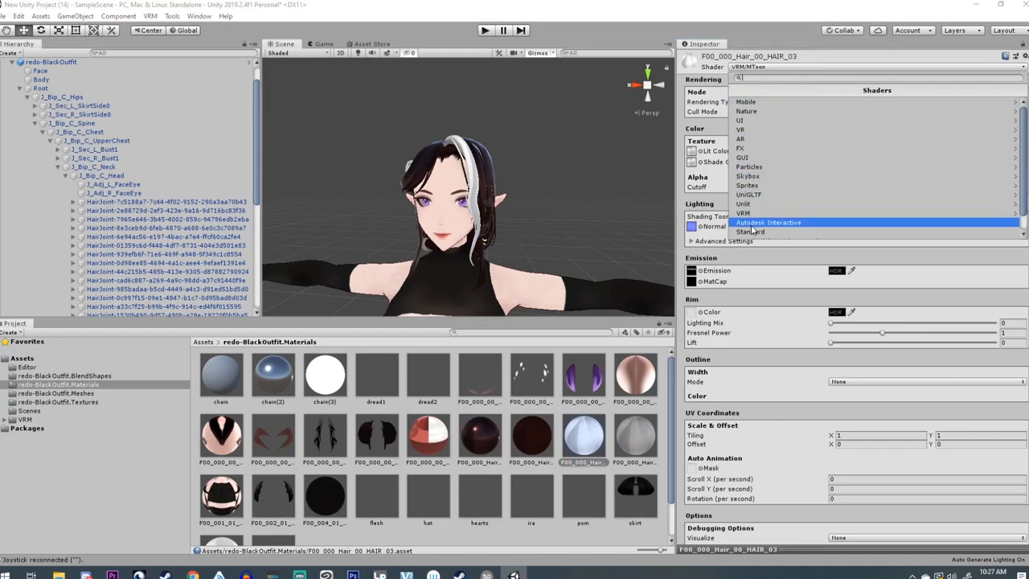
pyautogui.click(751, 231)
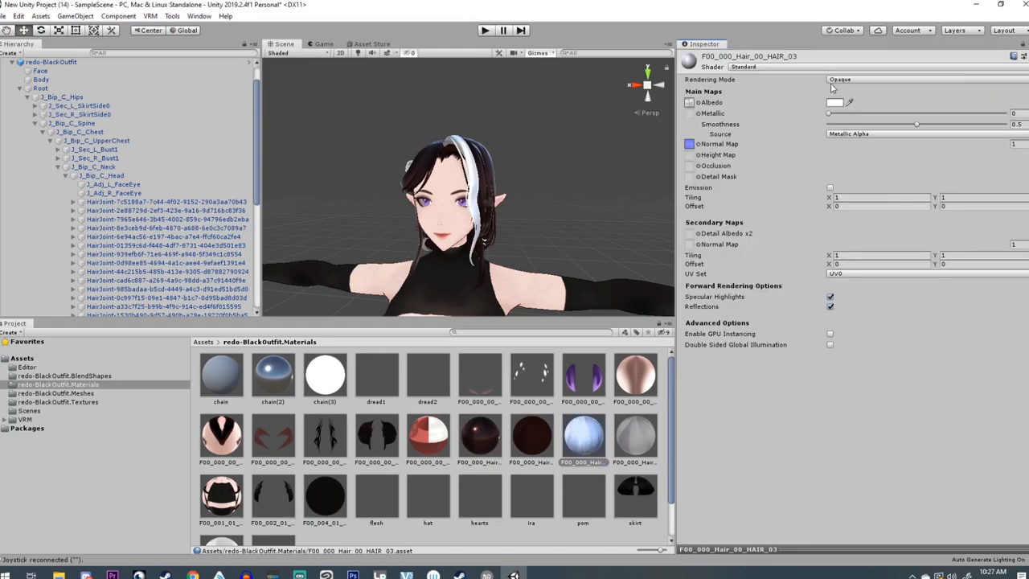
pyautogui.moveTo(916, 124); pyautogui.dragTo(977, 124)
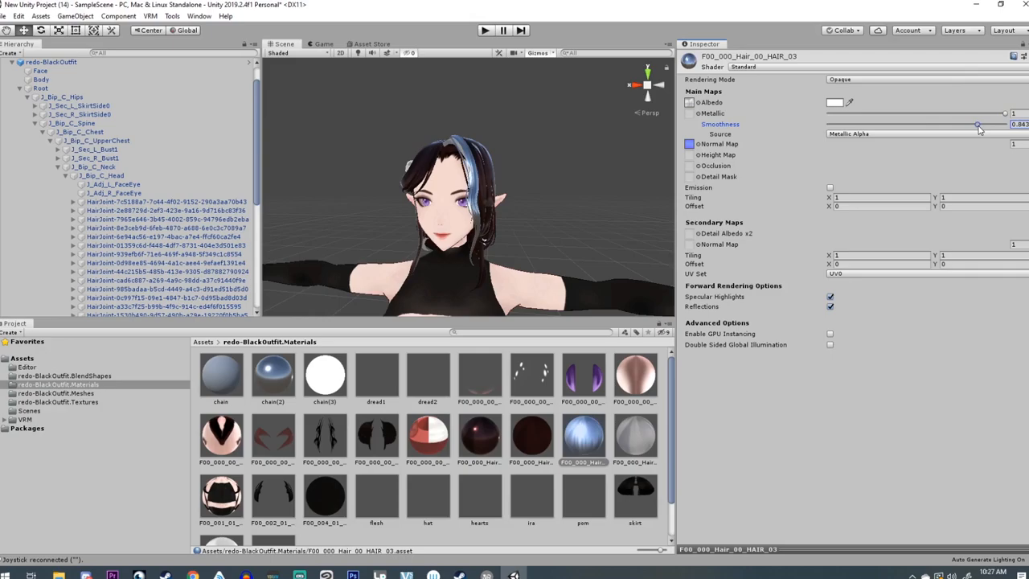
pyautogui.moveTo(977, 126); pyautogui.dragTo(968, 125)
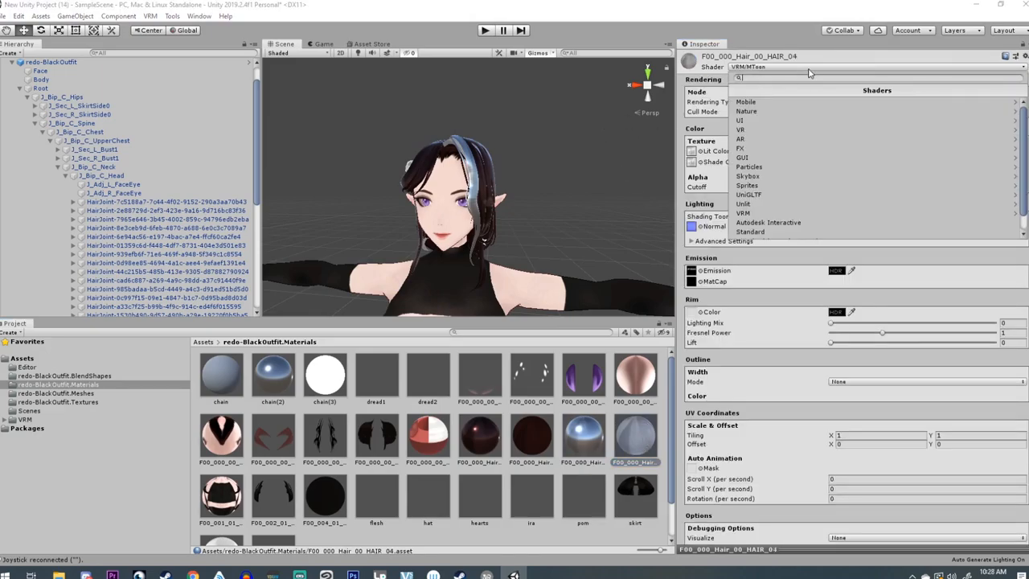
# Step: Give F00_000_Hair_00_HAIR_04 the Standard shader, Opaque rendering and higher smoothness
pyautogui.click(751, 231)
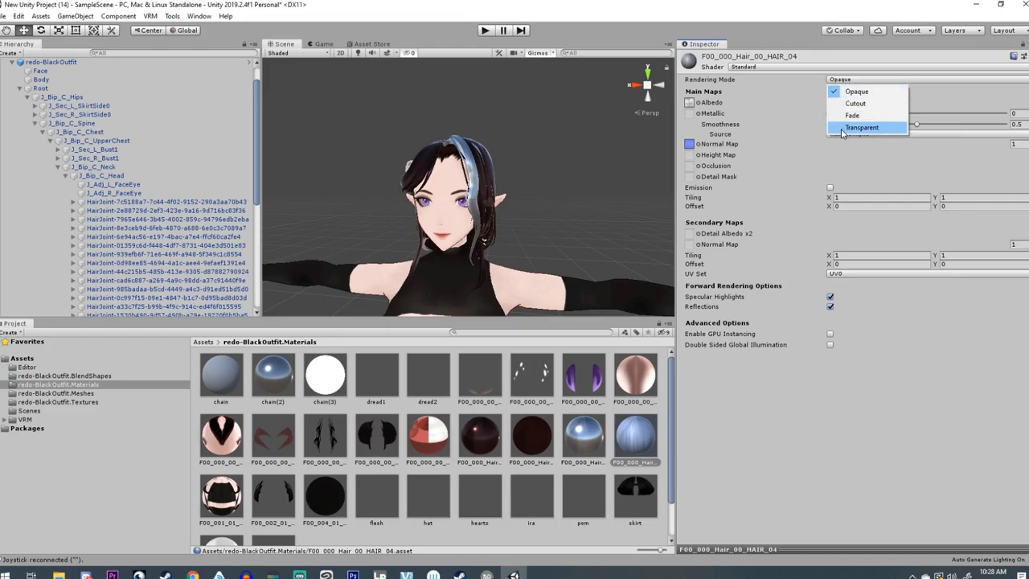
pyautogui.click(852, 90)
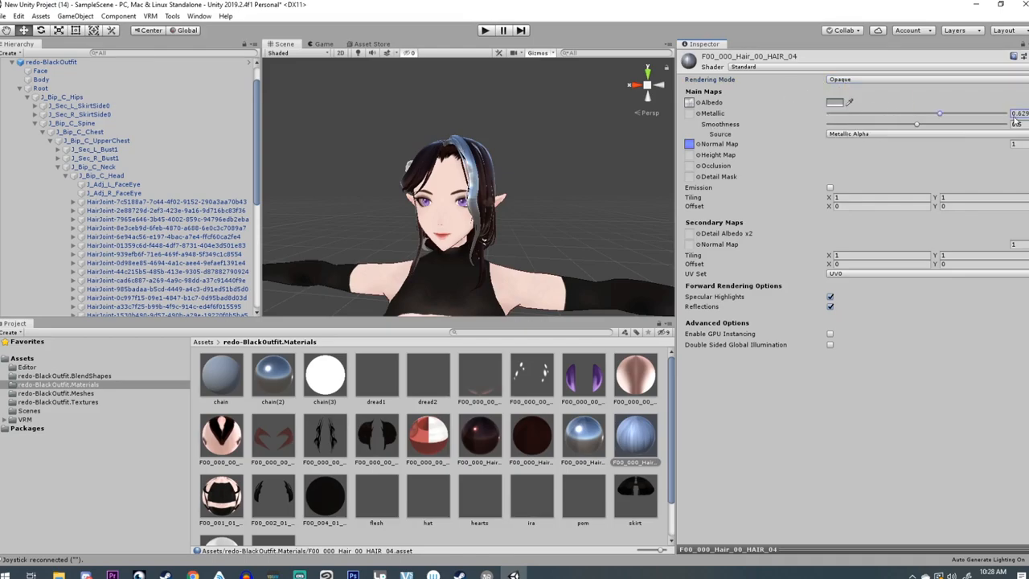
pyautogui.moveTo(917, 124); pyautogui.dragTo(973, 124)
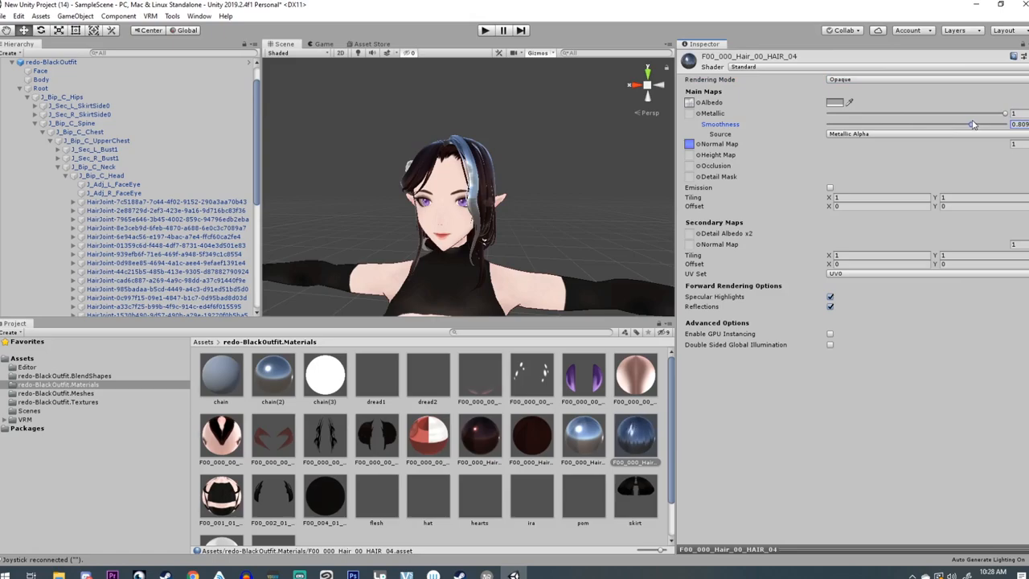
pyautogui.click(55, 402)
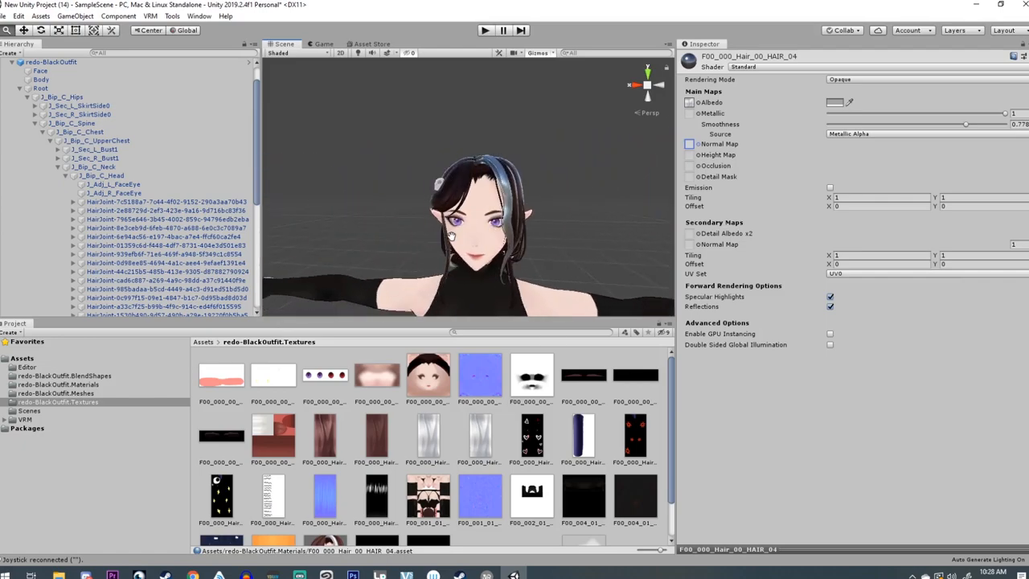
# Step: Switch F00_000_Hair_00_HAIR_02 from MToon to the Standard shader and select the avatar root
pyautogui.click(54, 384)
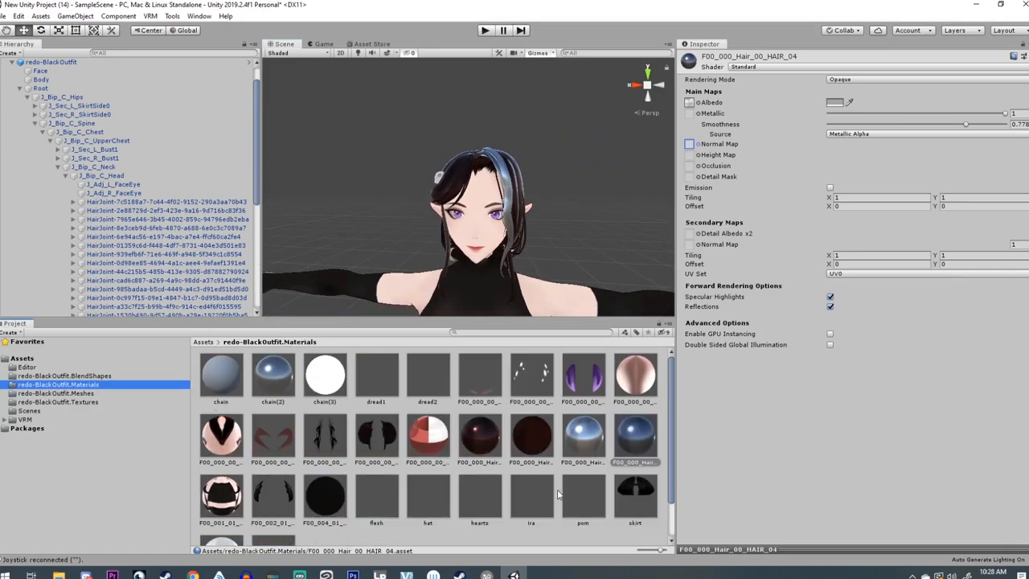
pyautogui.click(530, 434)
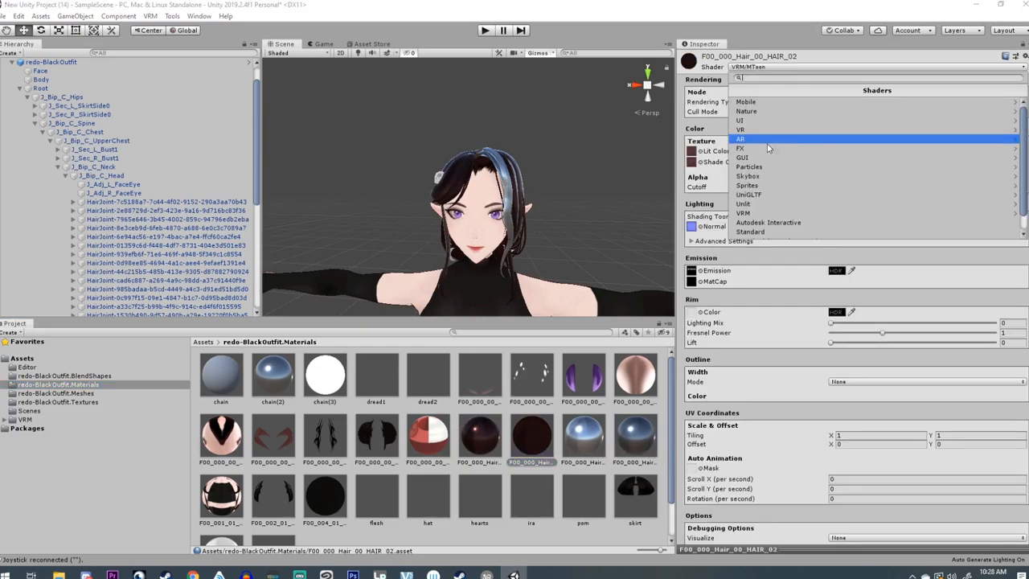
pyautogui.click(749, 232)
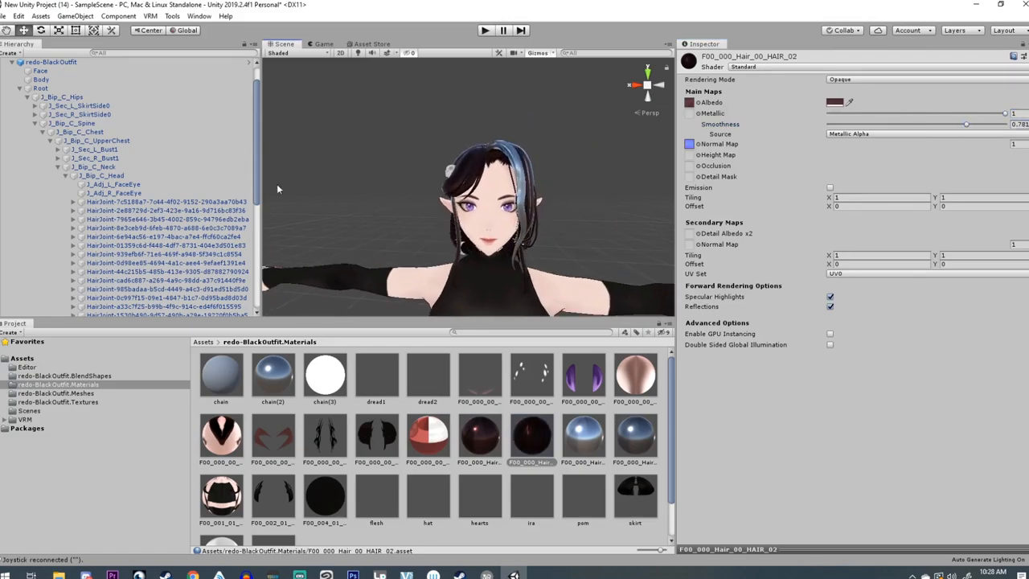
pyautogui.click(51, 61)
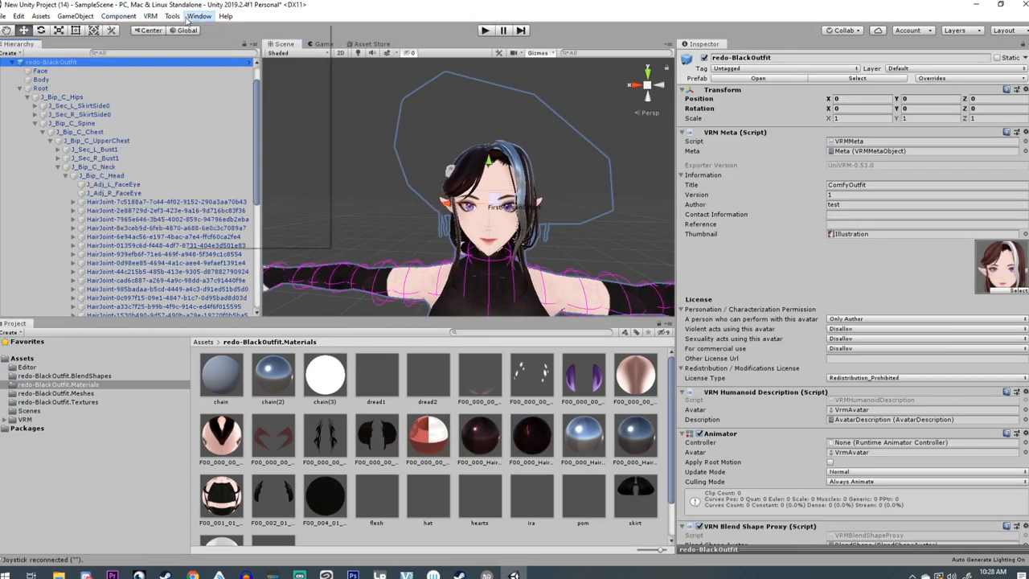
# Step: Export the redo-BlackOutfit avatar through UniVRM as a VRM file into the project assets
pyautogui.click(154, 14)
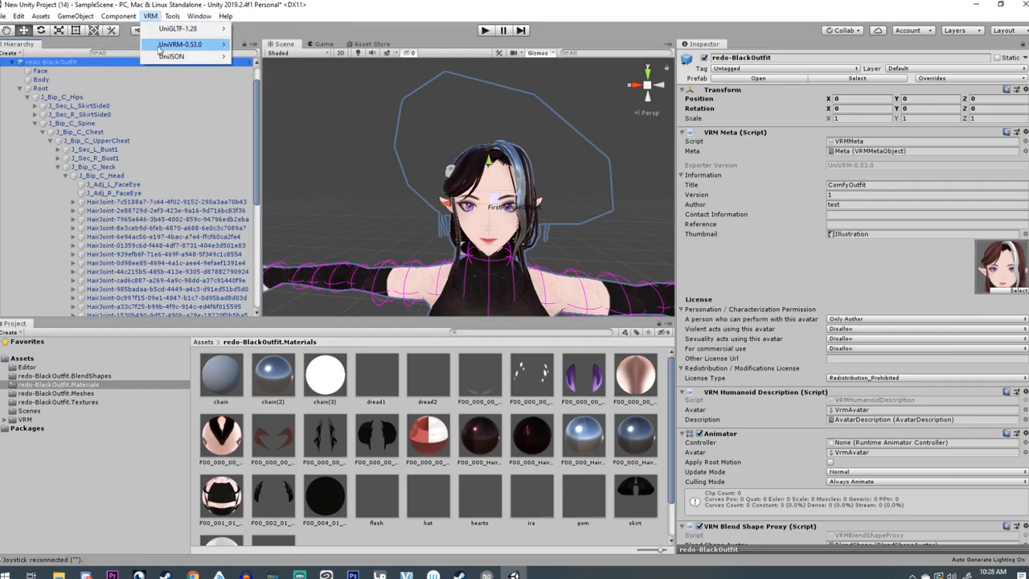
pyautogui.click(187, 39)
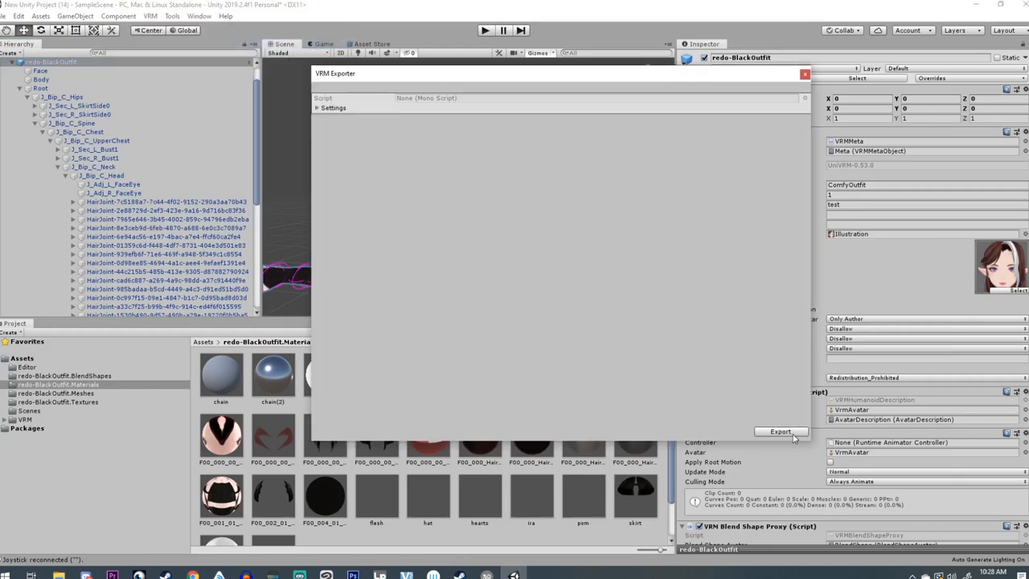
pyautogui.click(779, 430)
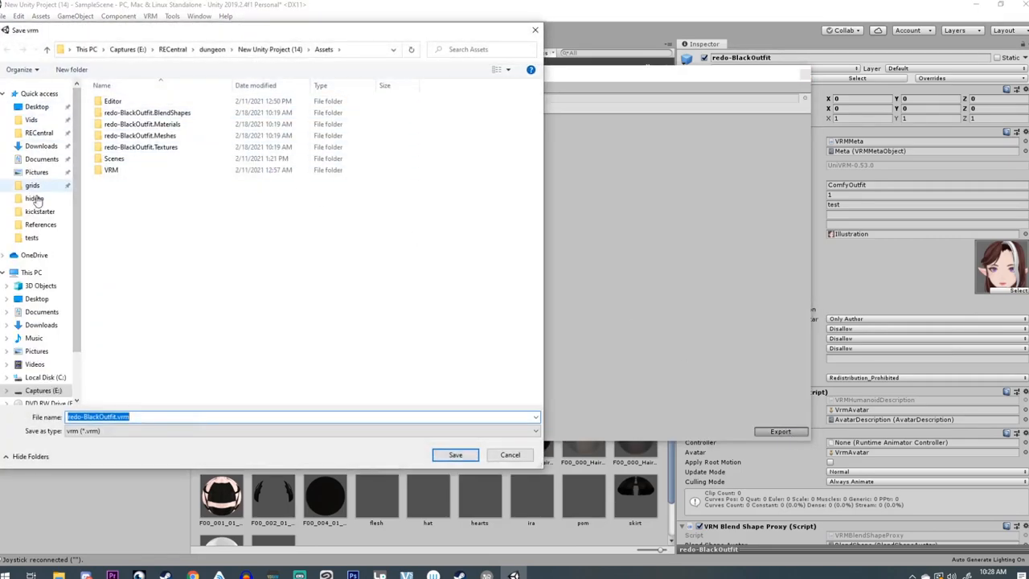
pyautogui.click(453, 453)
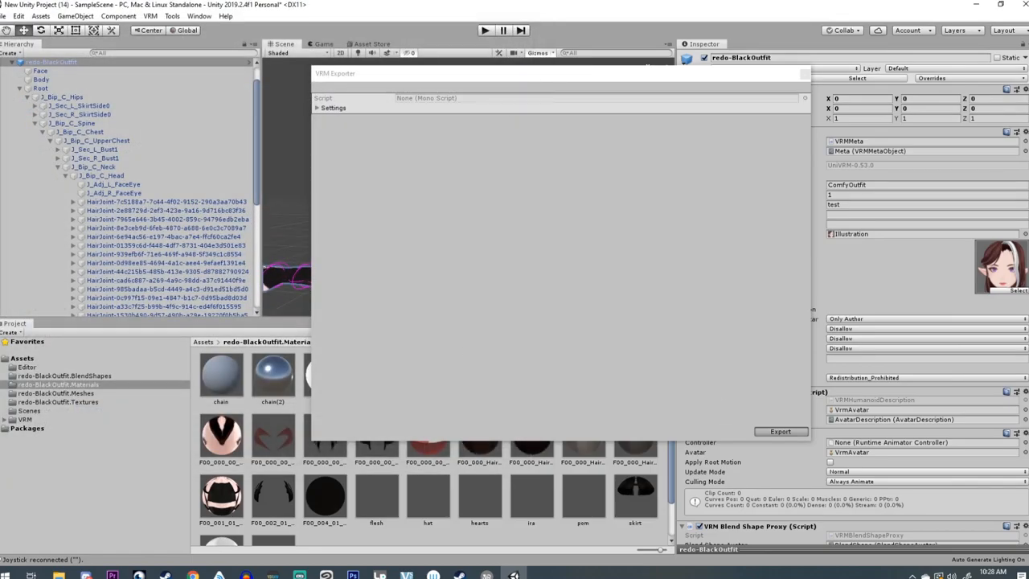
pyautogui.click(780, 431)
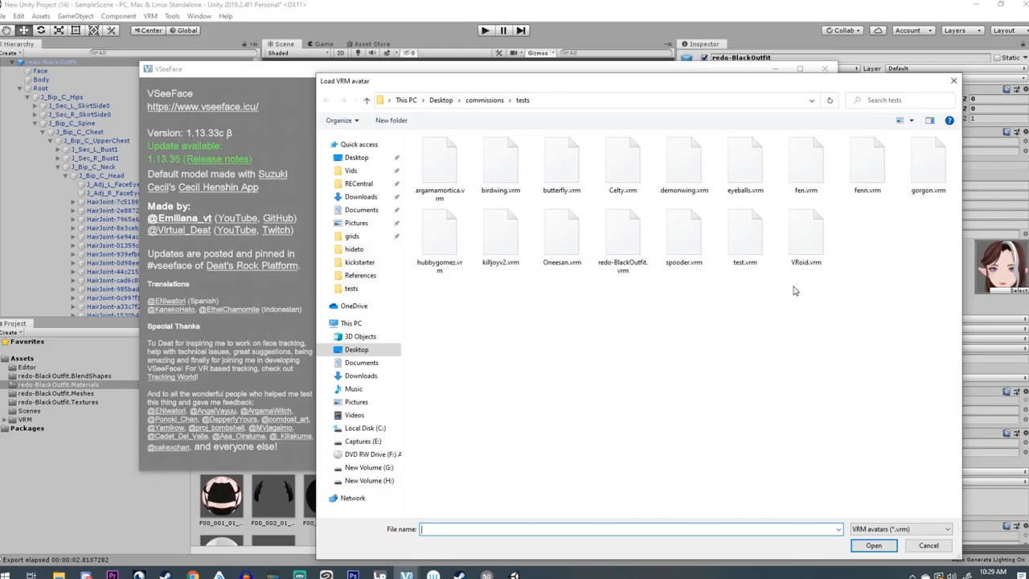
pyautogui.moveTo(463, 288)
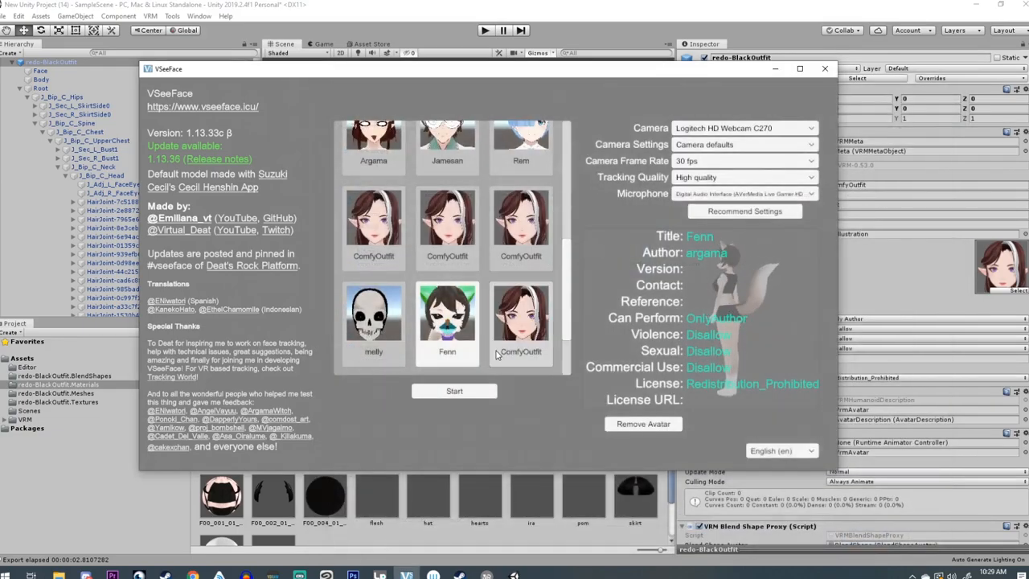
# Step: Choose the newly added ComfyOutfit avatar in VSeeFace's avatar list
pyautogui.click(521, 322)
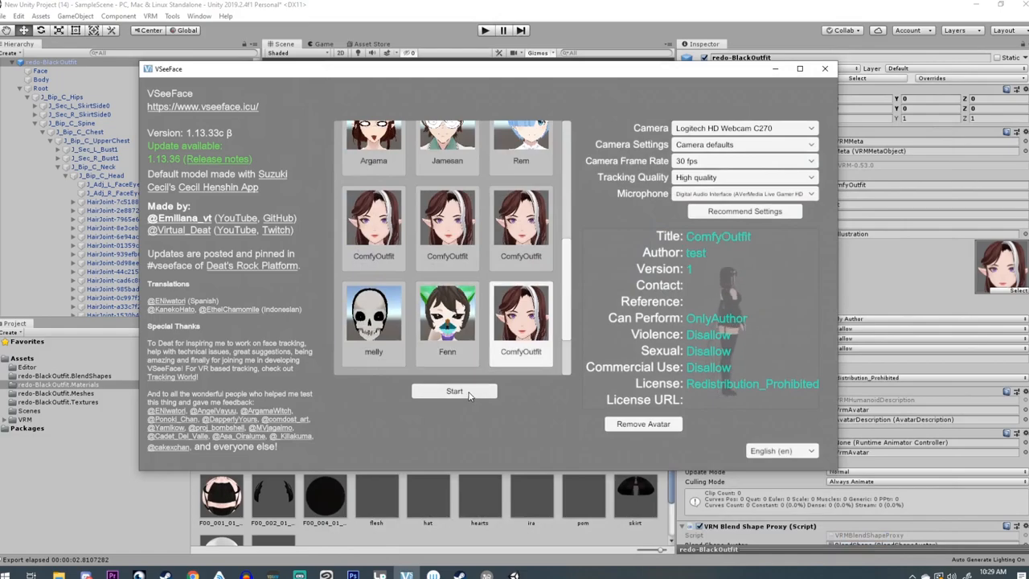
# Step: Start the ComfyOutfit avatar with tracking so its glossy hair shows
pyautogui.click(454, 391)
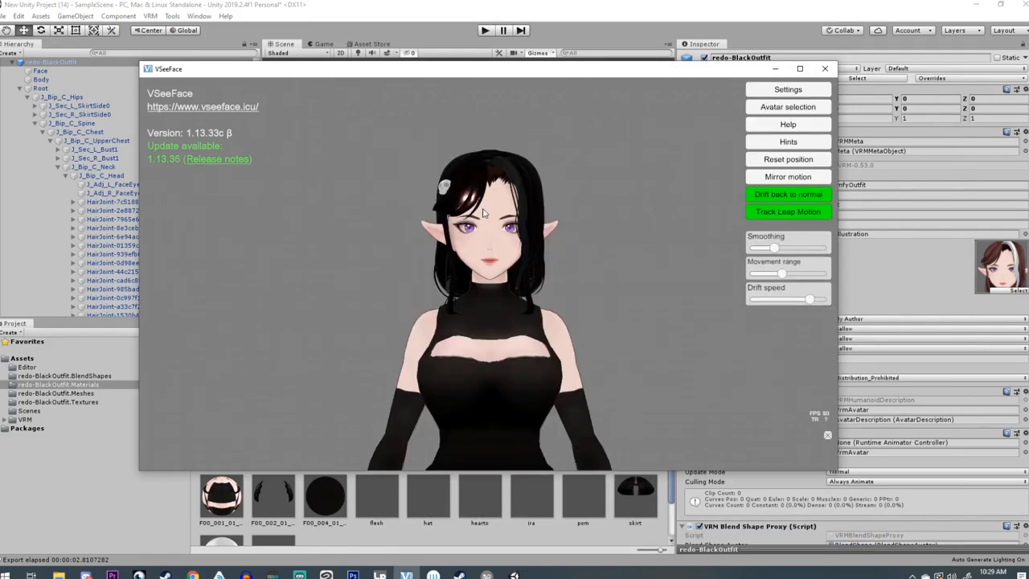
pyautogui.moveTo(467, 209)
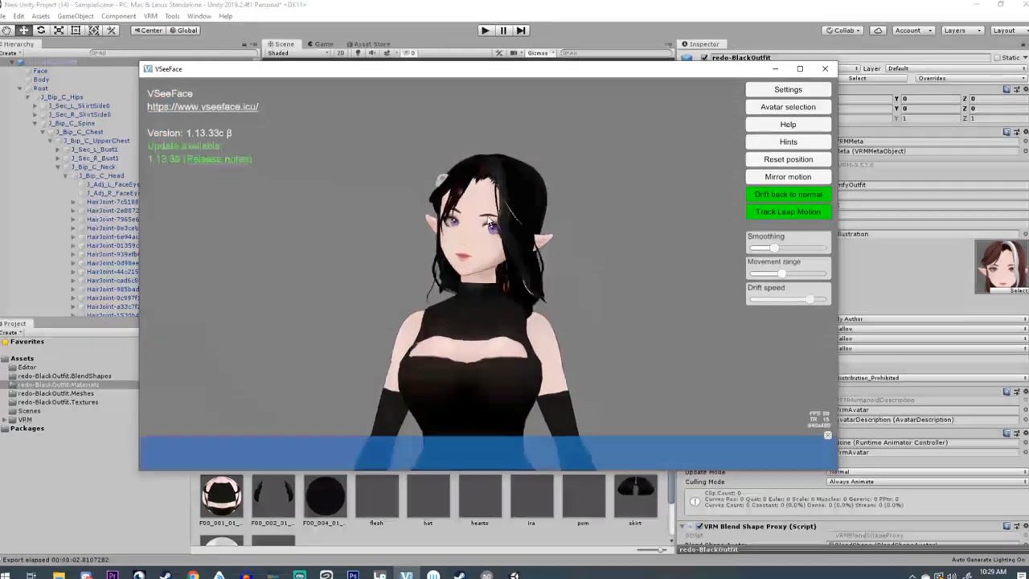
pyautogui.moveTo(463, 292)
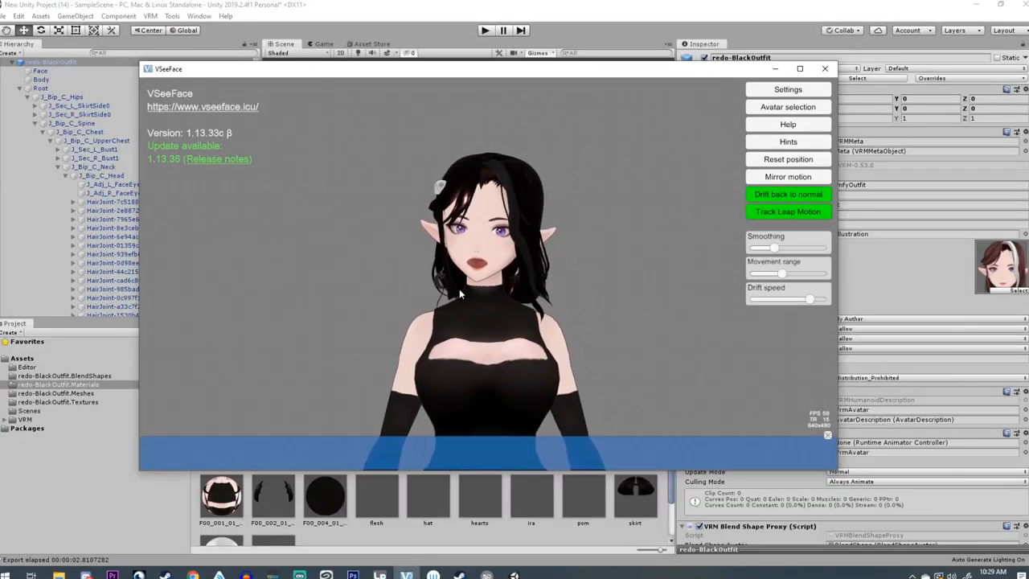